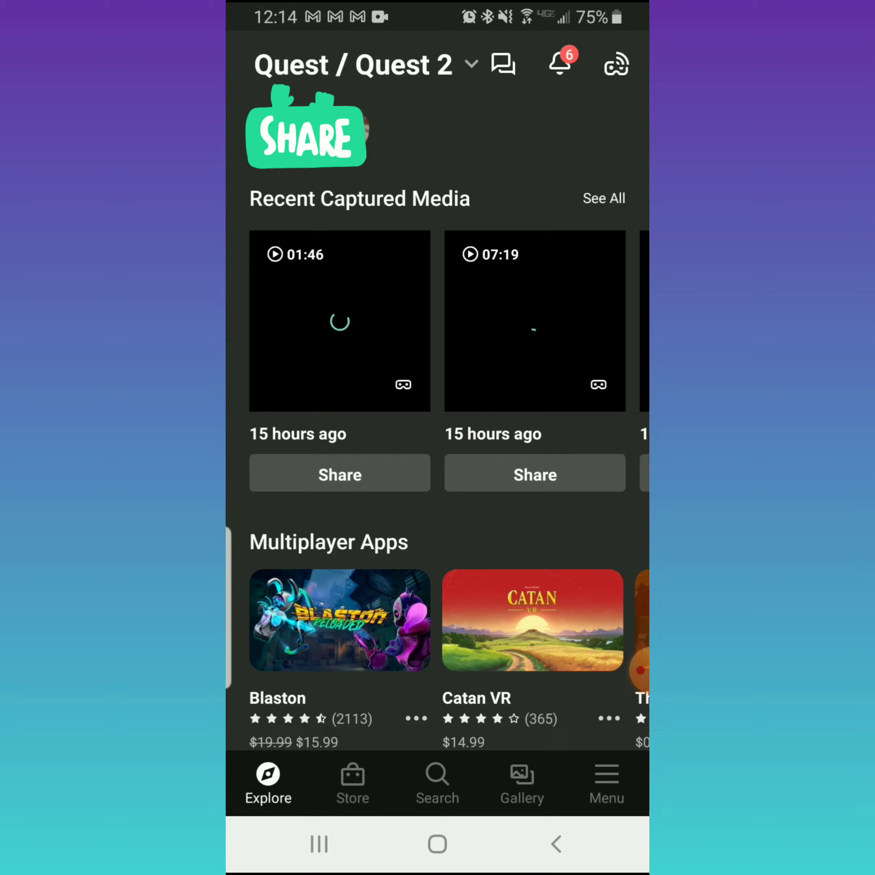
# Search for 'go' and pick Gorilla Tag from the results to reach its store page.
pyautogui.click(437, 781)
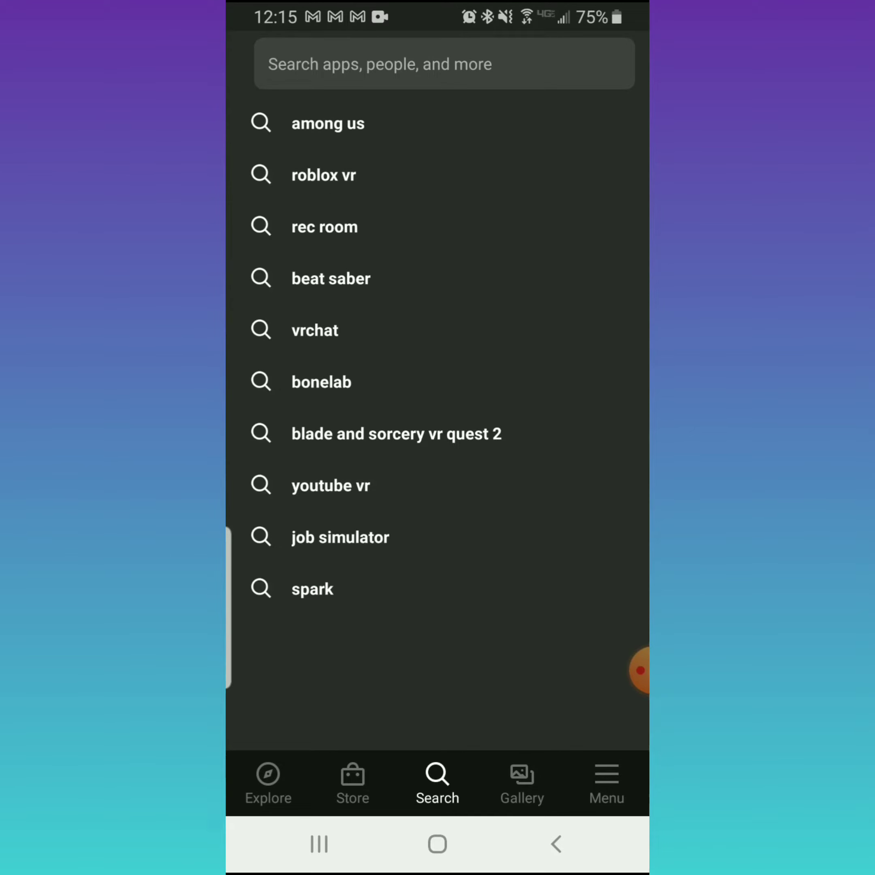
pyautogui.write('go')
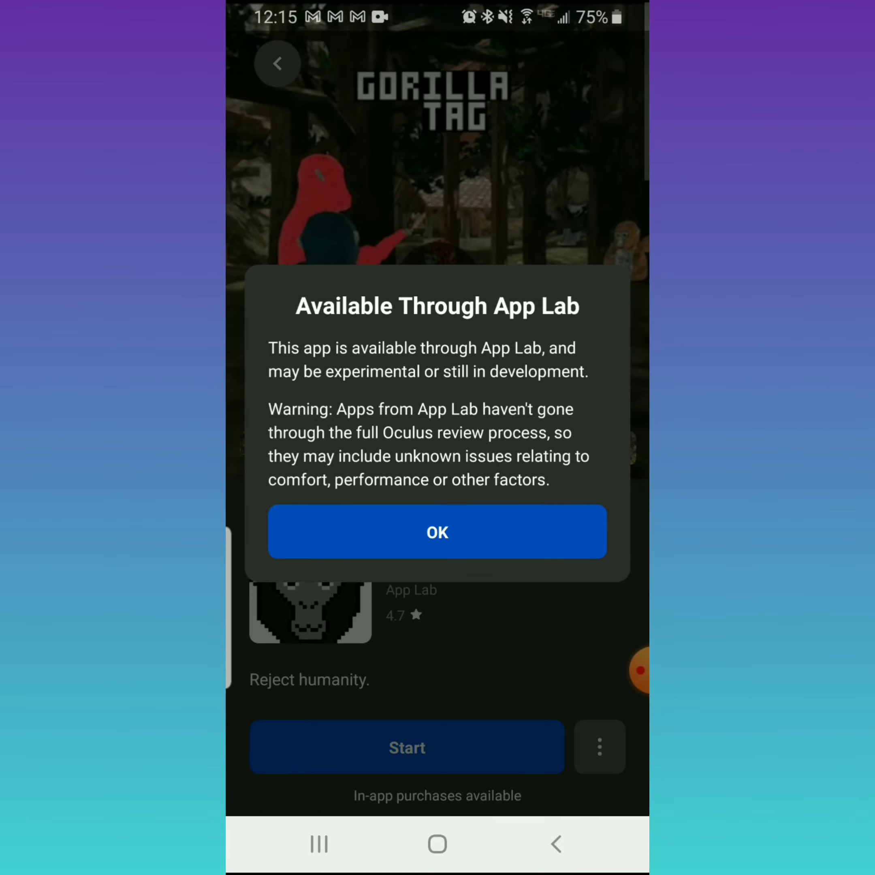
# Dismiss the App Lab notice and scroll down Additional Details to the Version Notes for 1.1.26.
pyautogui.click(437, 531)
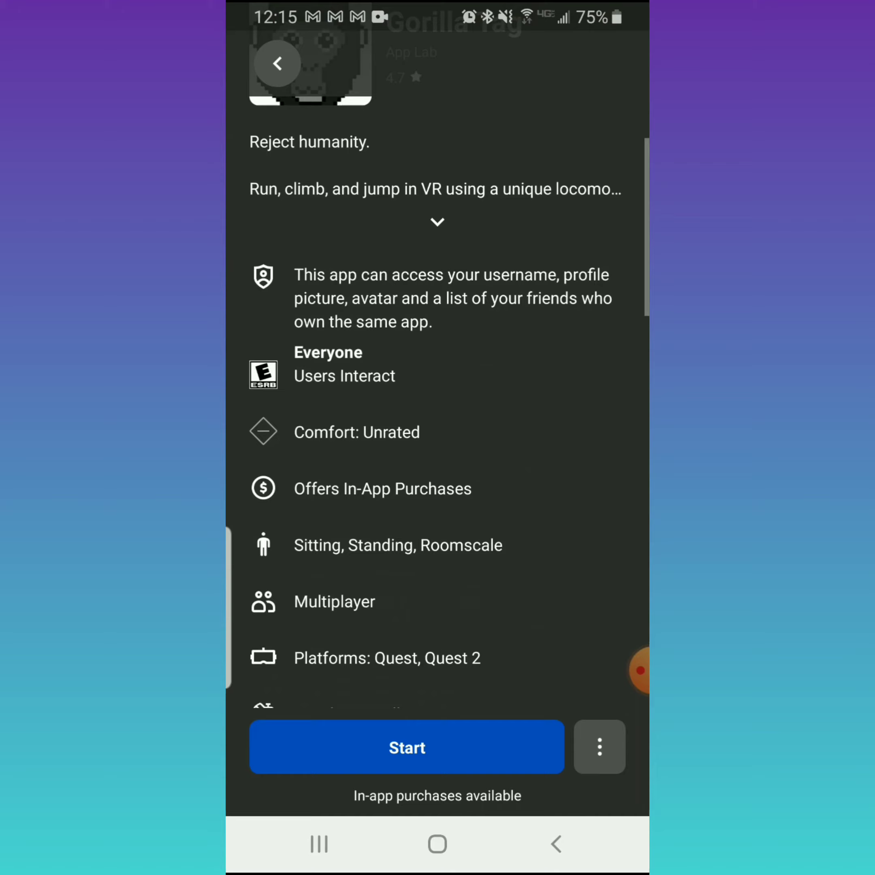
pyautogui.scroll(-3)
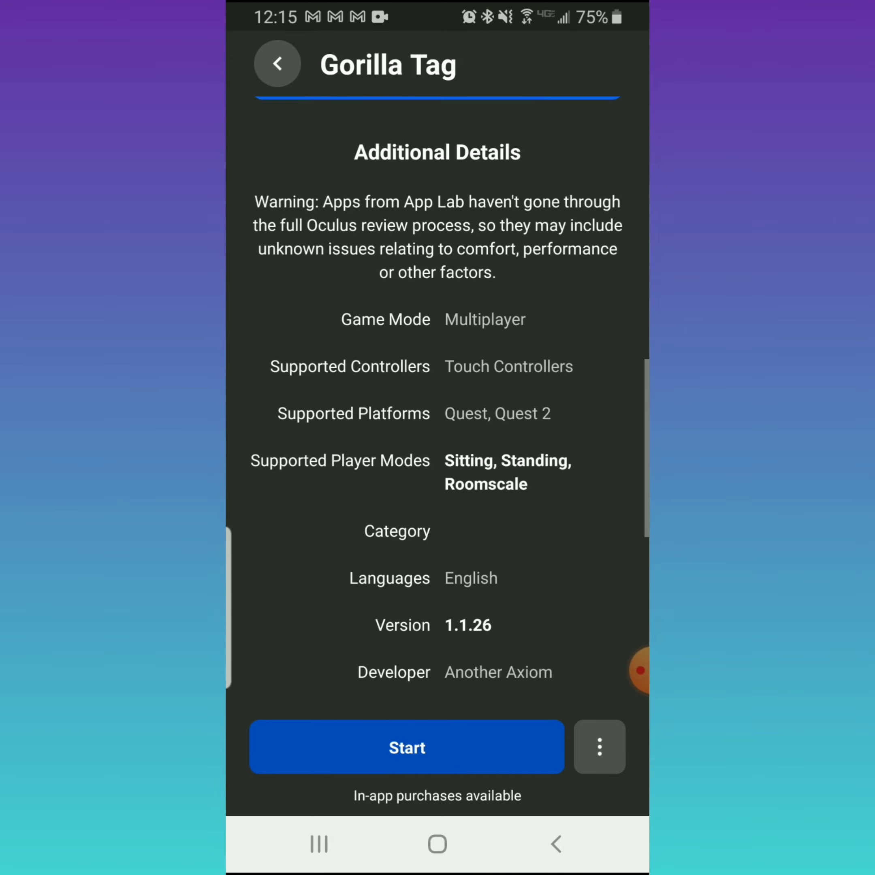
pyautogui.scroll(-3)
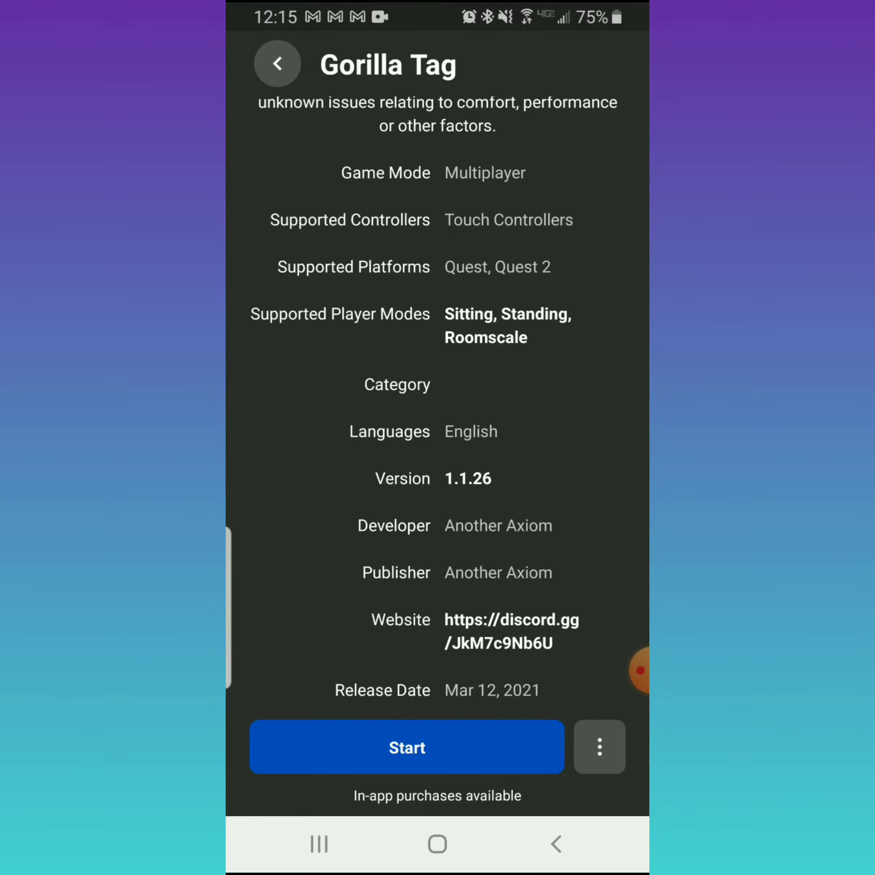
pyautogui.scroll(-3)
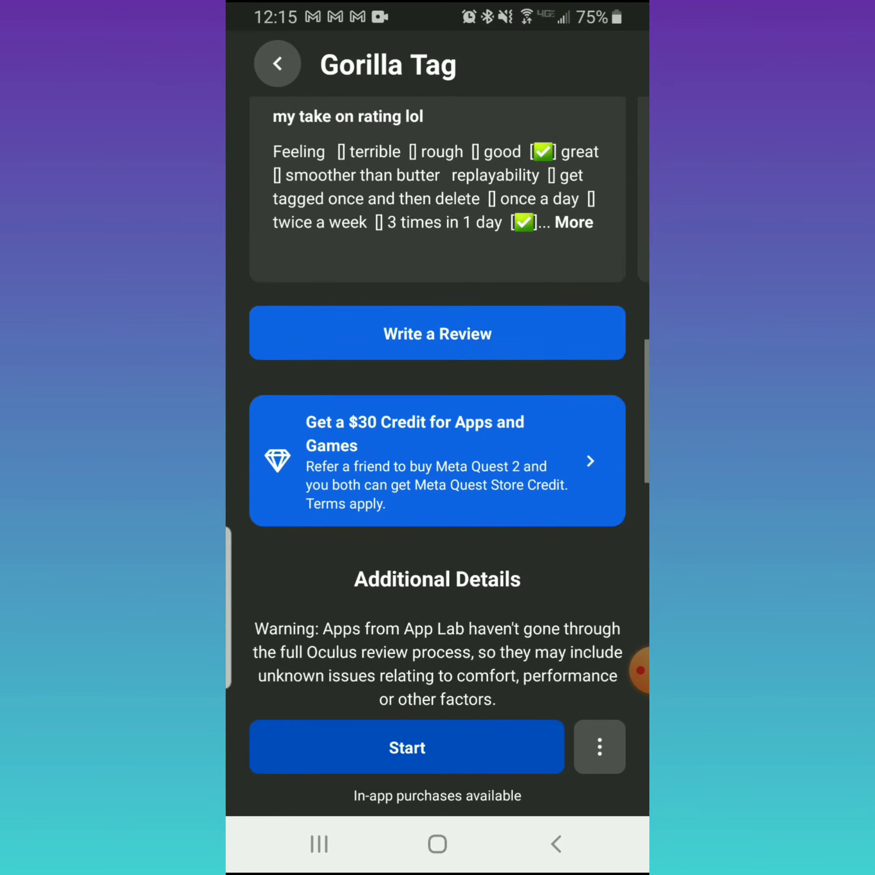
pyautogui.scroll(-3)
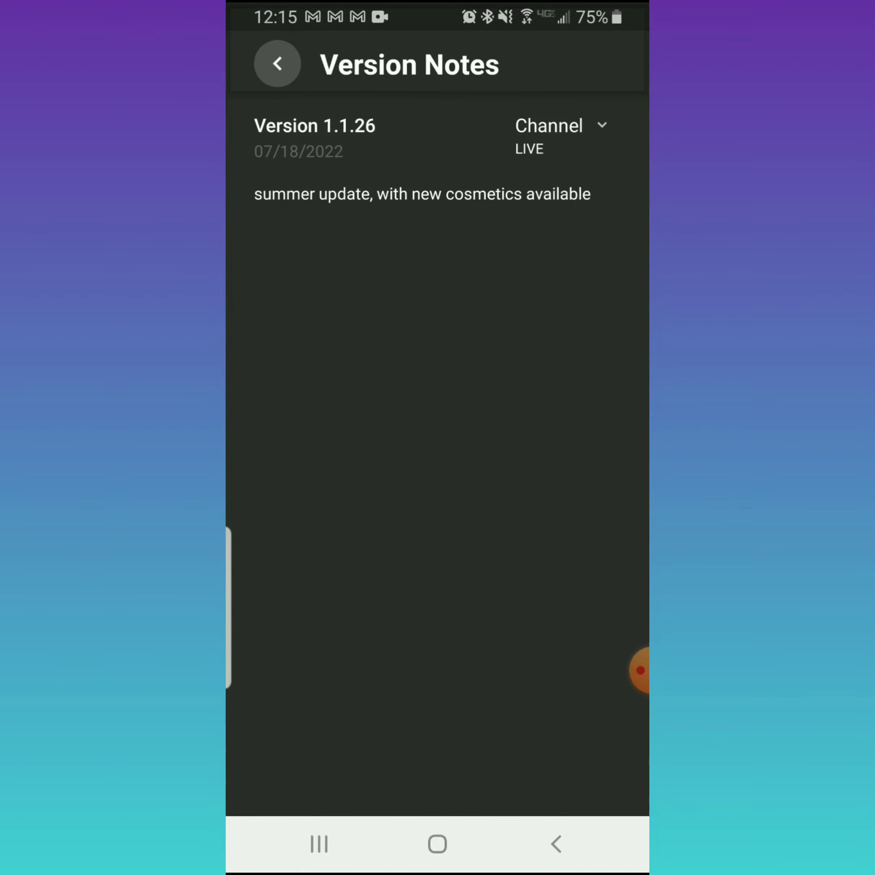
# Switch the Channel to SLINGBETA: 1.1.26 showing the 07/19/2022 stronger-stuns note, then list channels again.
pyautogui.click(562, 134)
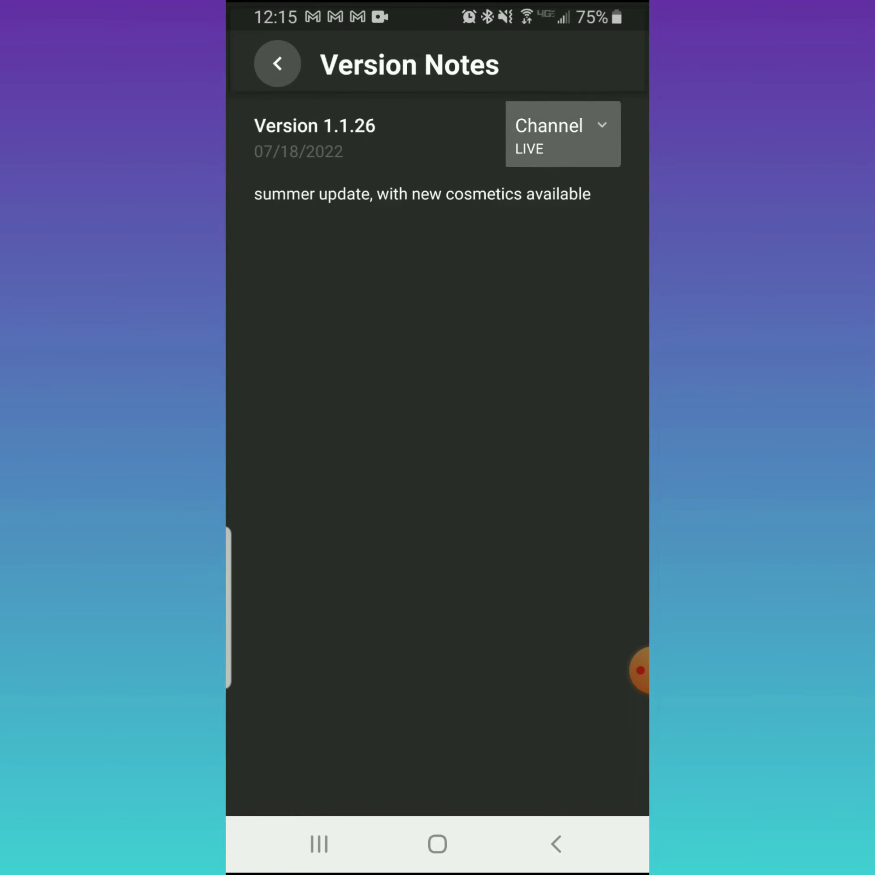
pyautogui.click(561, 134)
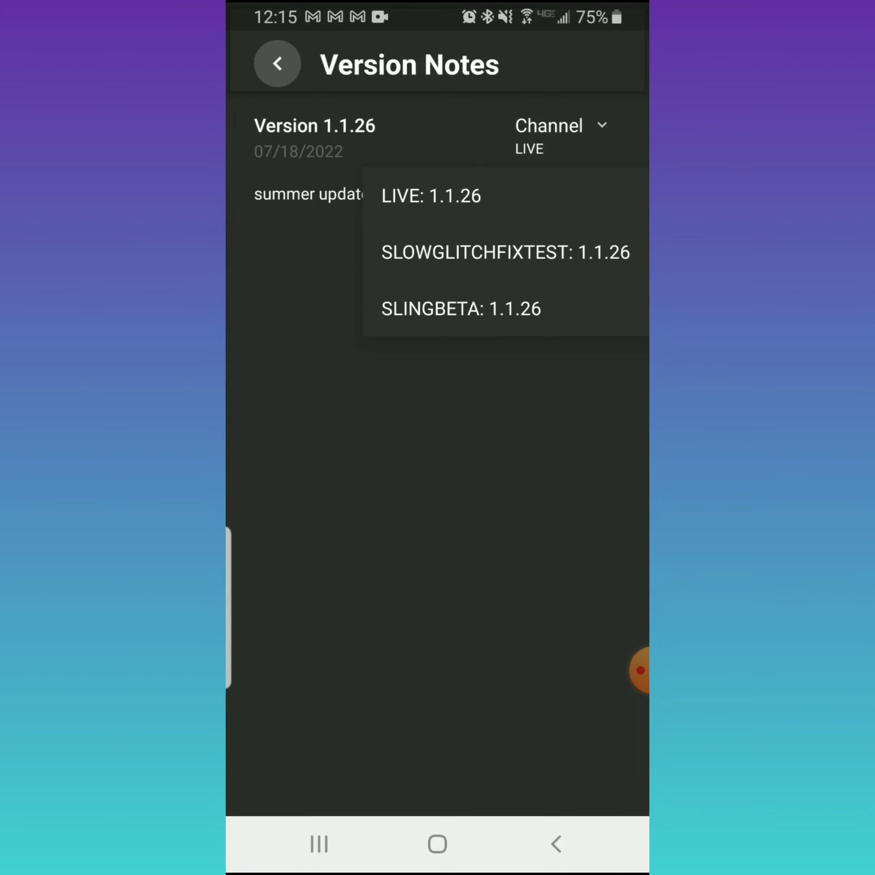
pyautogui.click(431, 195)
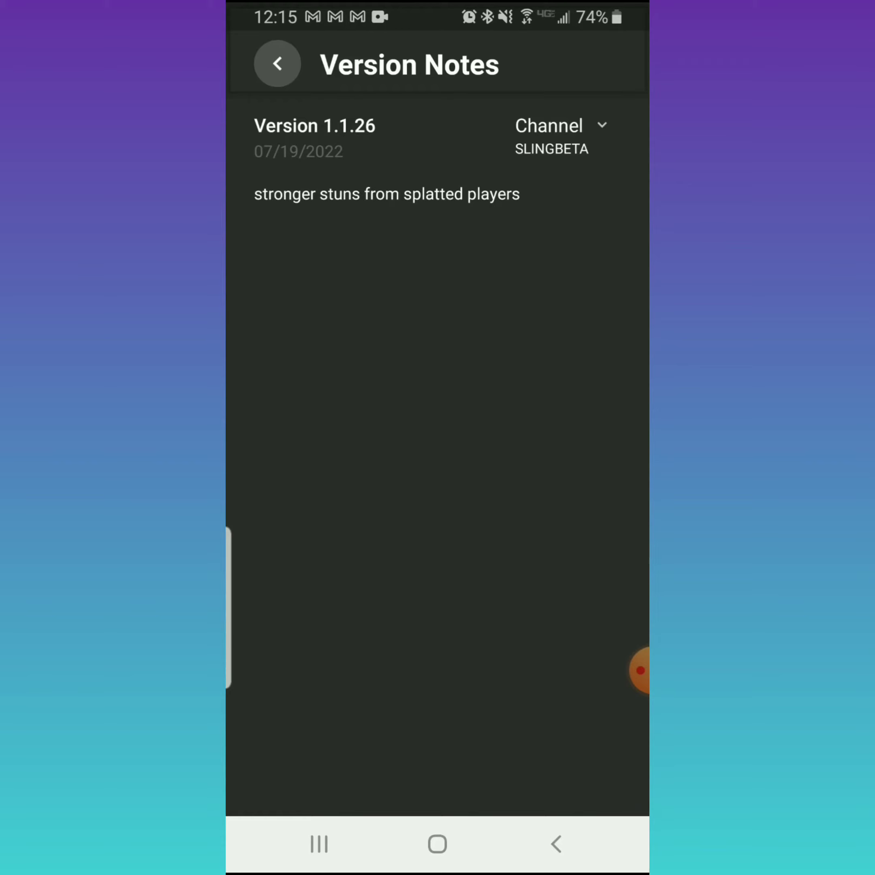
pyautogui.click(562, 125)
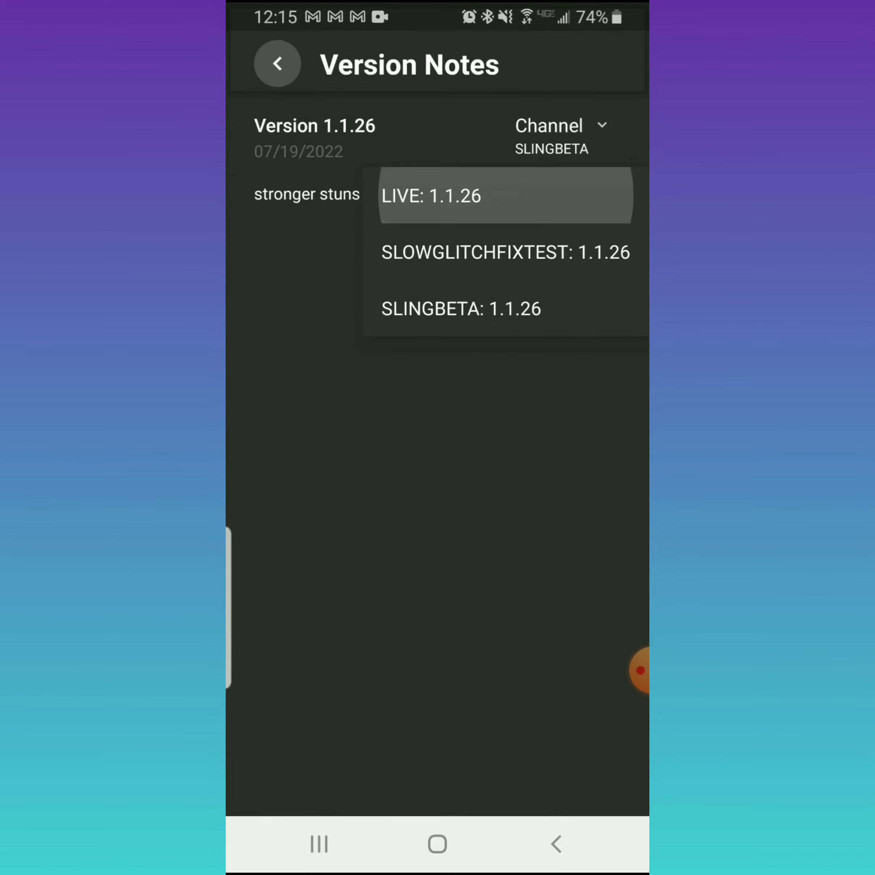
# Switch the Channel back to LIVE: 1.1.26 with the 07/18/2022 summer update note, then list channels again.
pyautogui.click(431, 196)
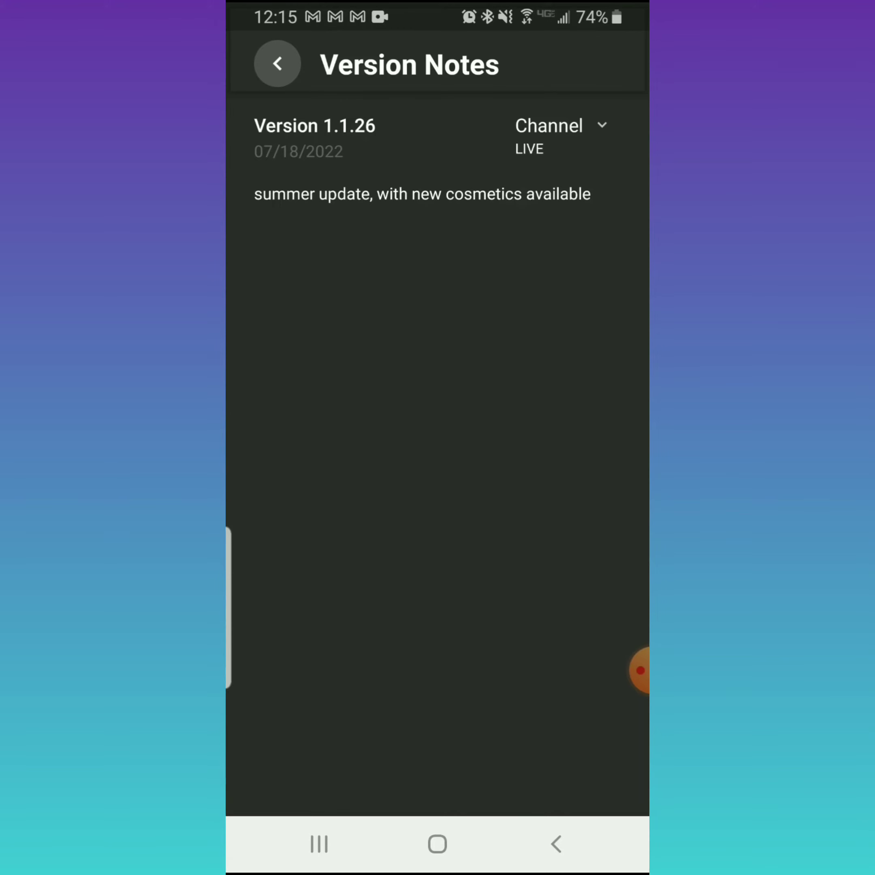
pyautogui.click(561, 124)
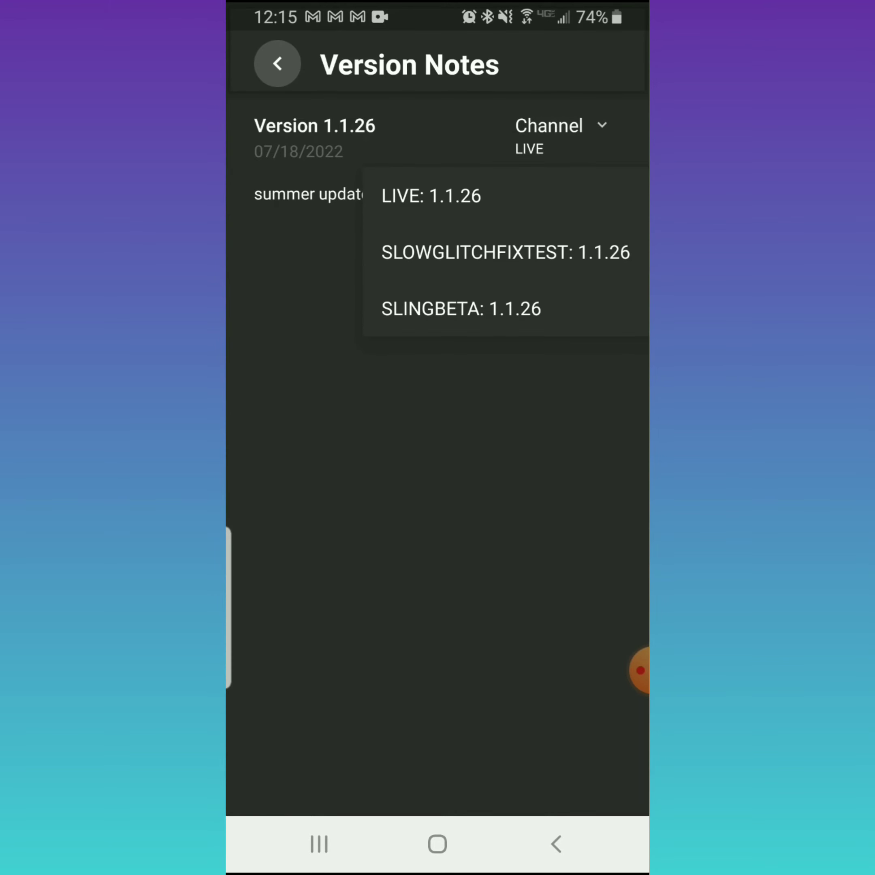